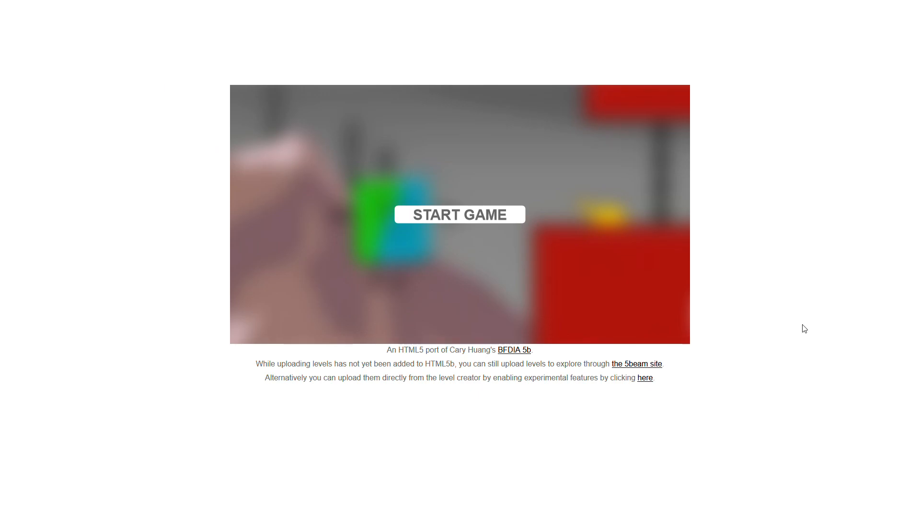
mouse_move(508, 219)
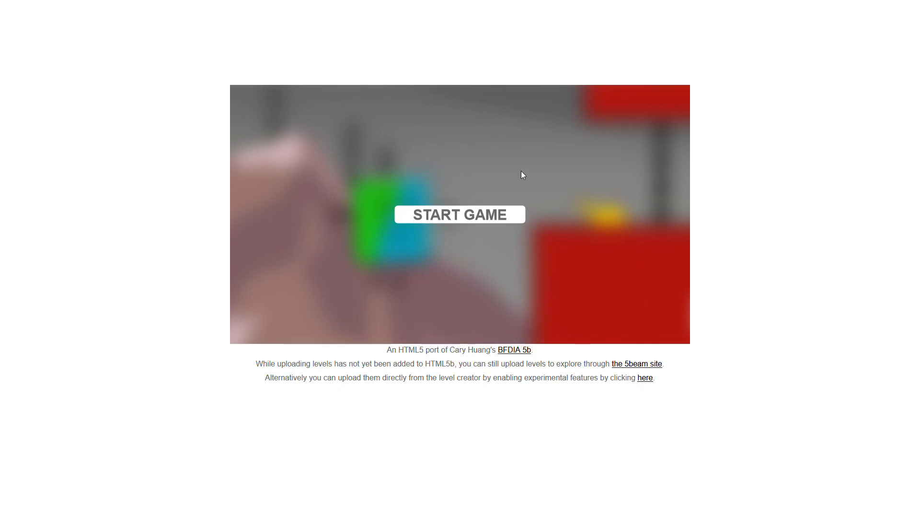
Start the game from the title screen to reach the main menu.
click(459, 214)
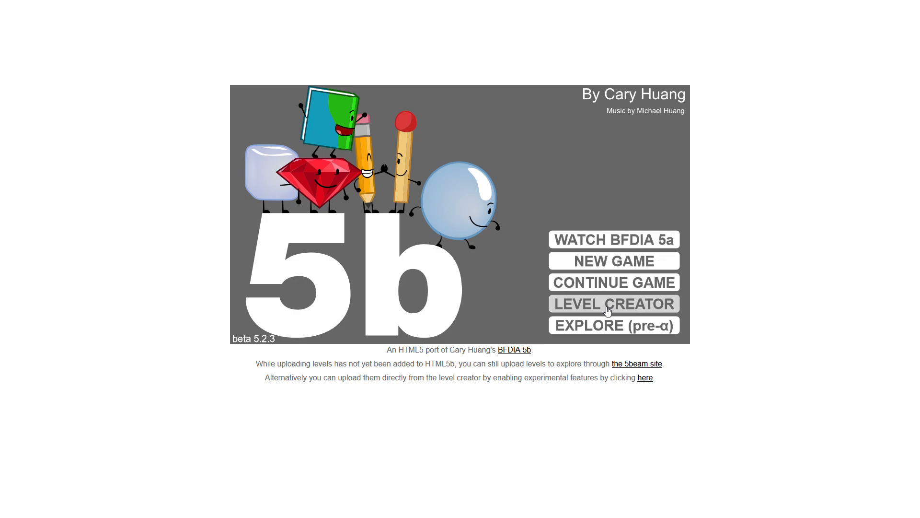
mouse_move(508, 206)
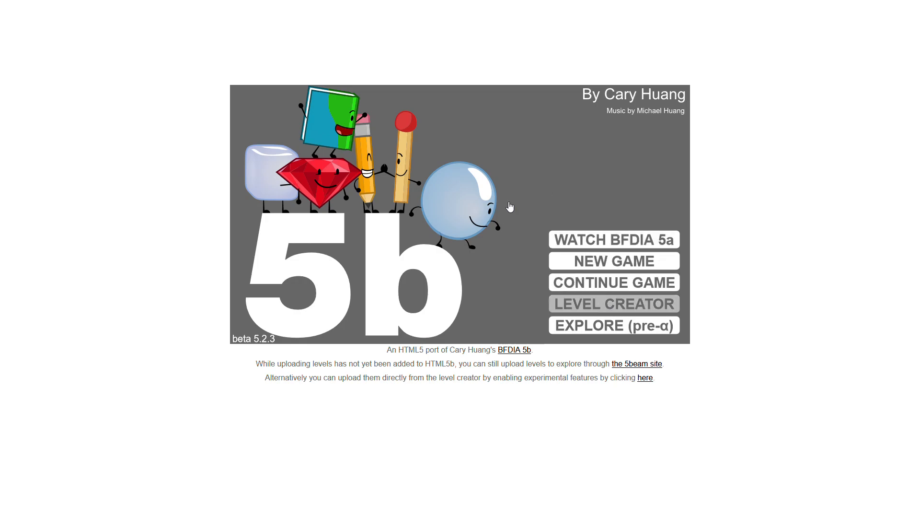
Enter the Level Creator and bring up its Load Level paste box.
click(614, 304)
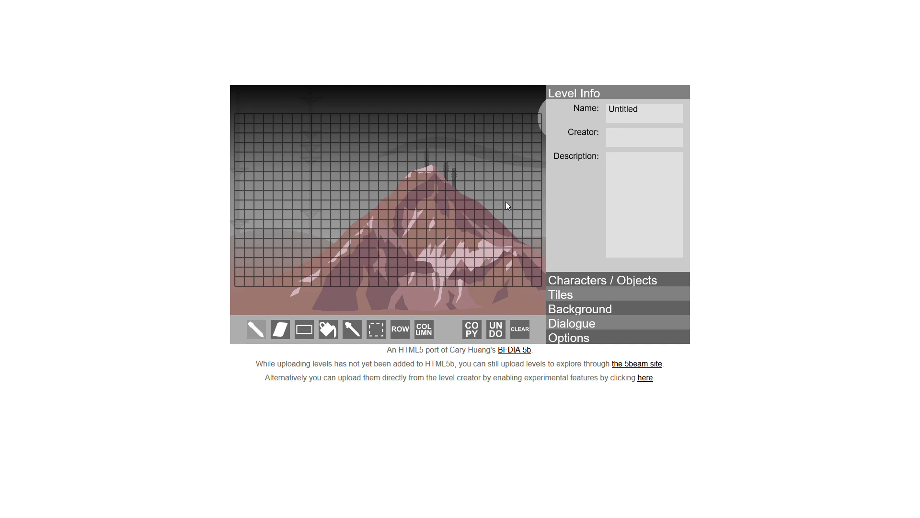
mouse_move(275, 433)
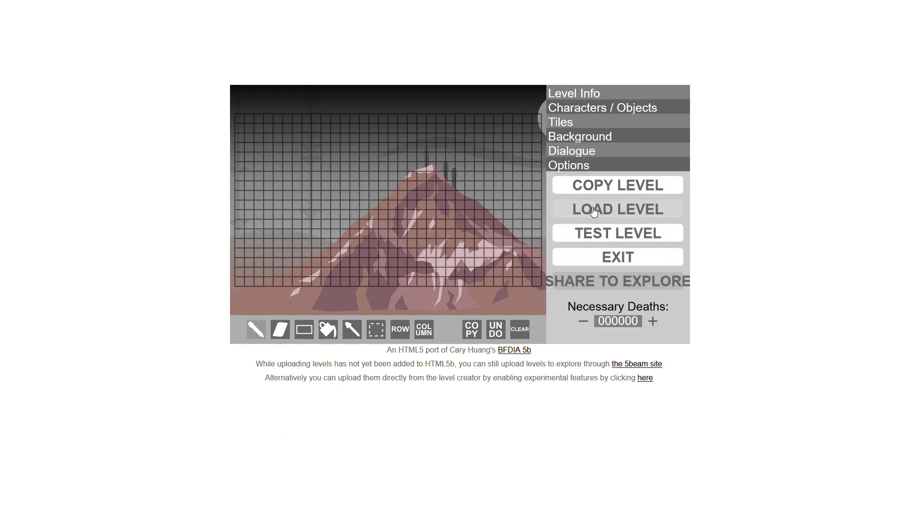
click(616, 209)
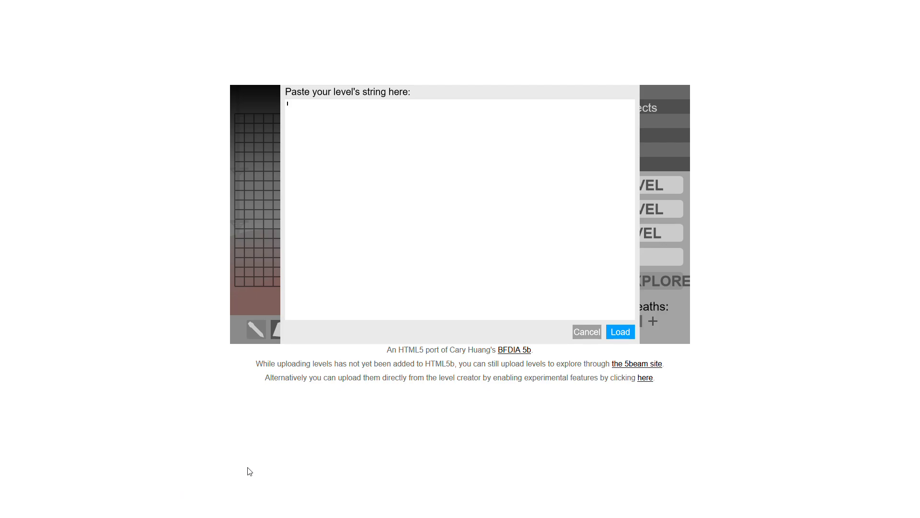
mouse_move(204, 513)
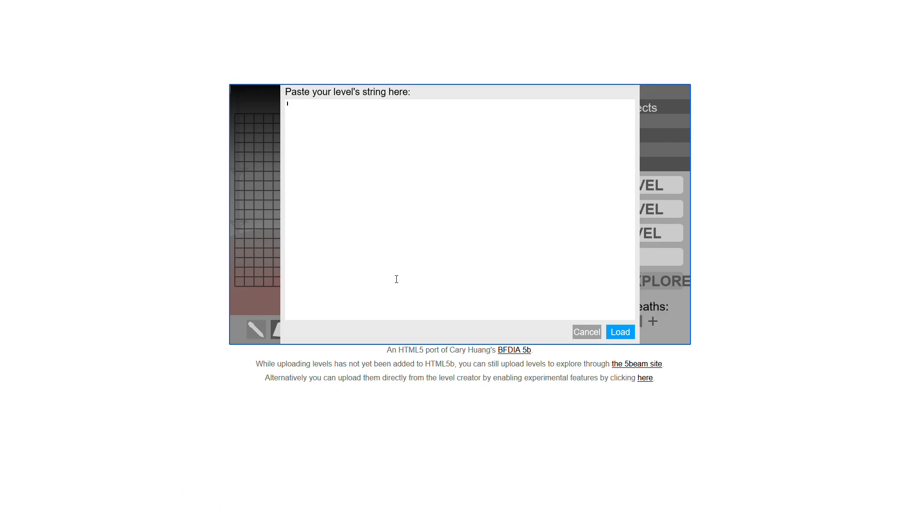
mouse_move(193, 501)
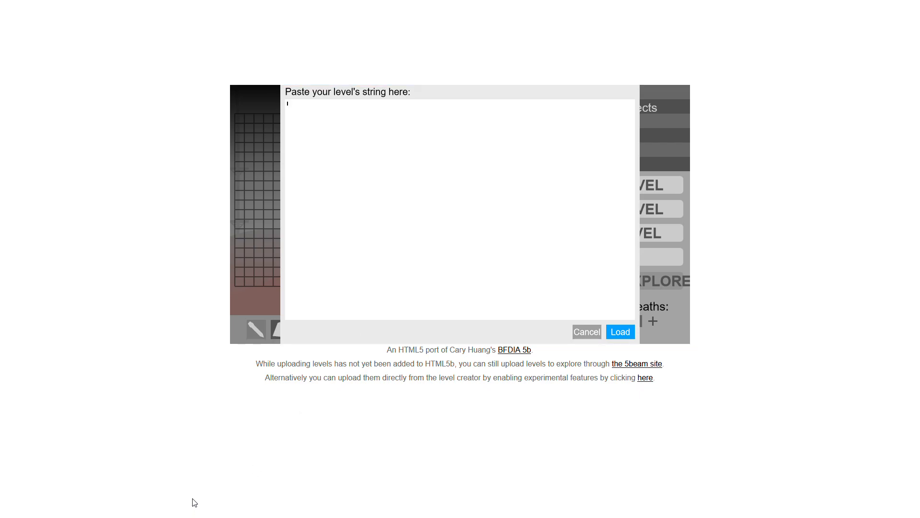
mouse_move(2, 409)
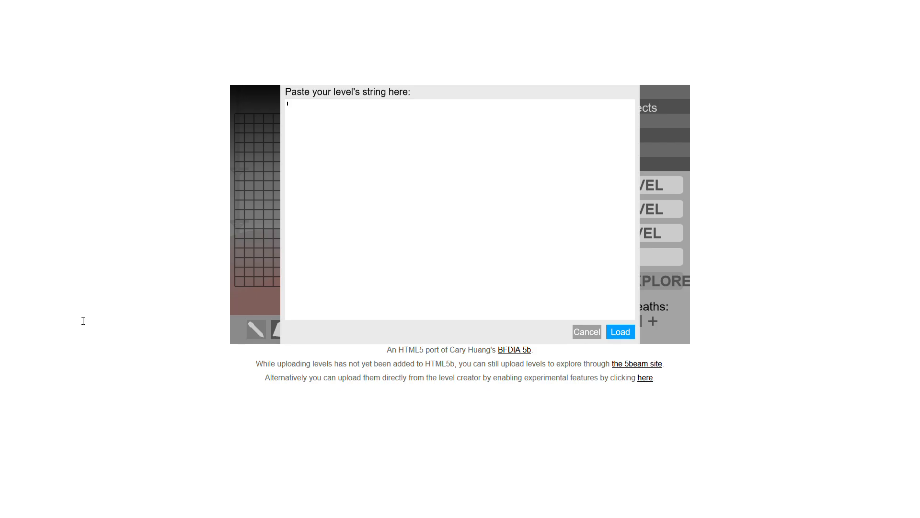
mouse_move(143, 312)
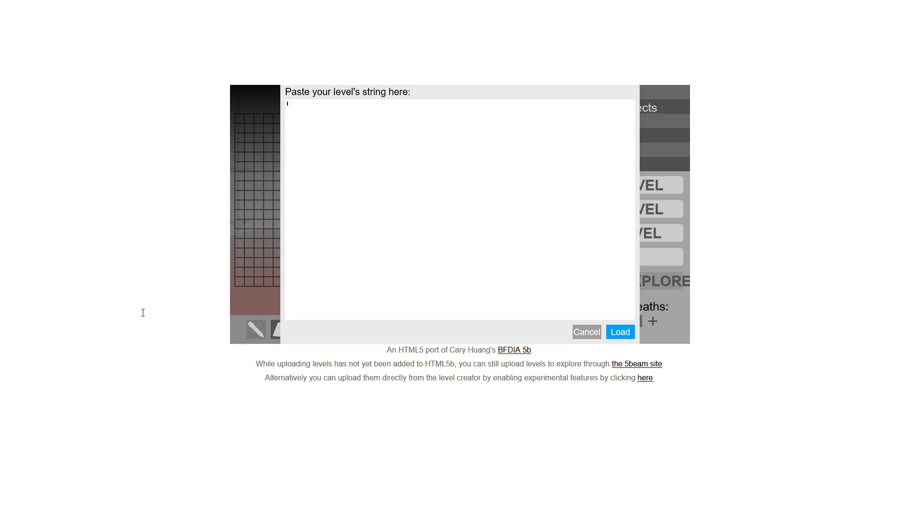
mouse_move(87, 245)
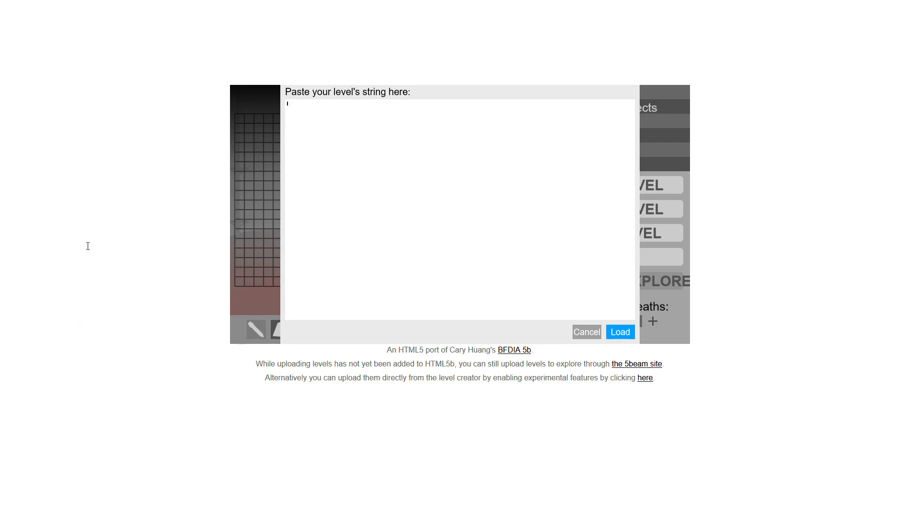
mouse_move(87, 242)
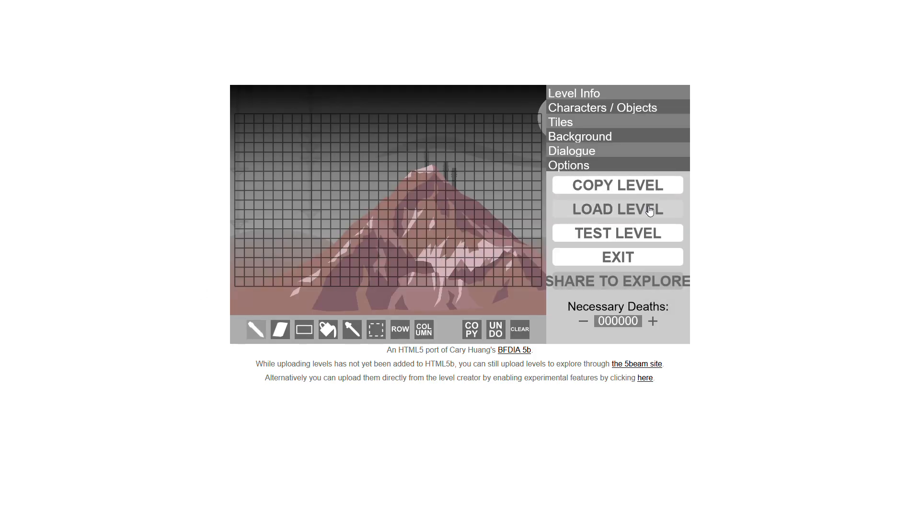
Reopen the level string paste box to load Sunny Summit for test-play.
click(616, 209)
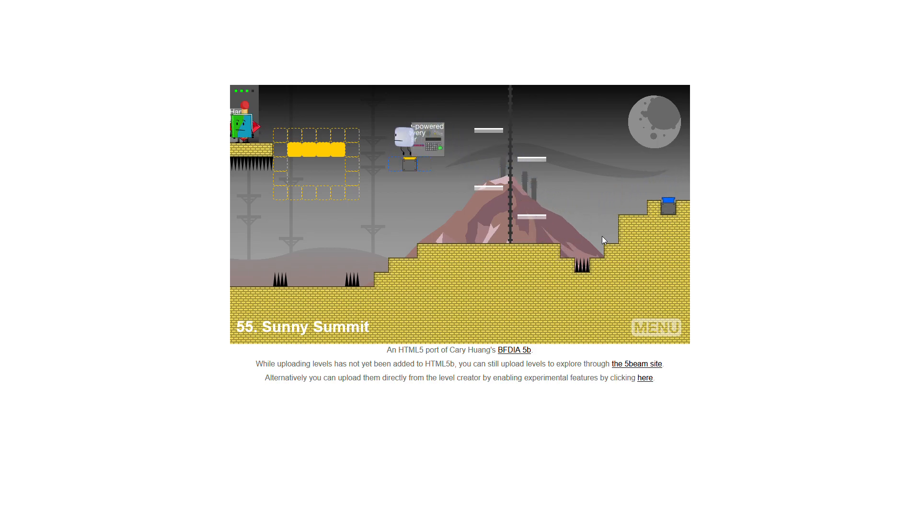
Exit the test and load the pasted Crystal Caverns string onto the editing grid.
click(656, 326)
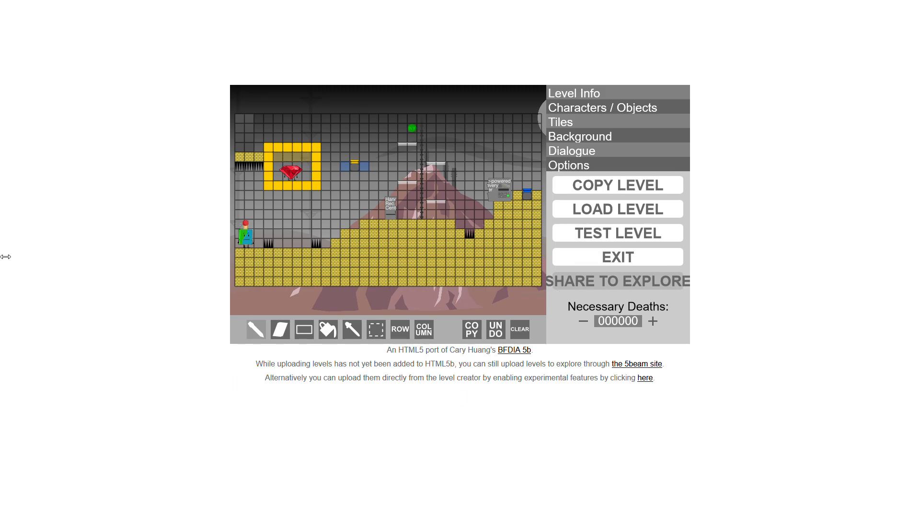
mouse_move(20, 173)
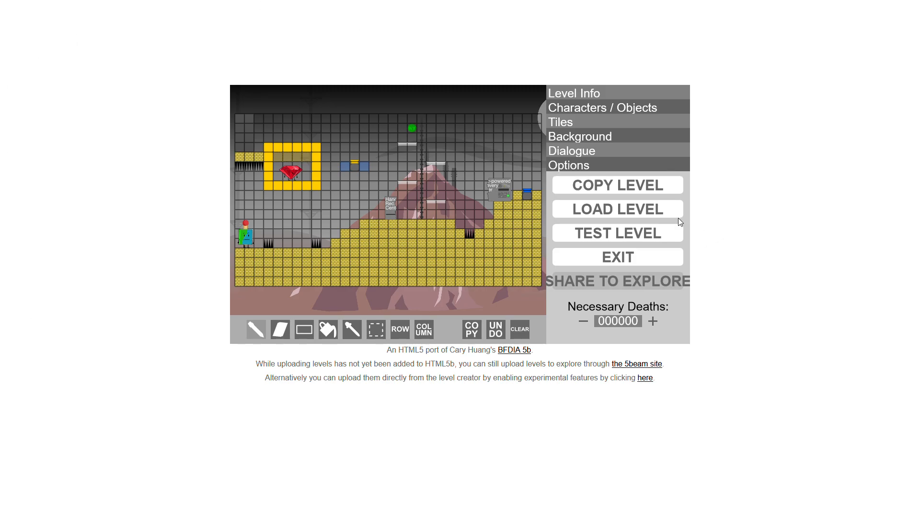
click(616, 209)
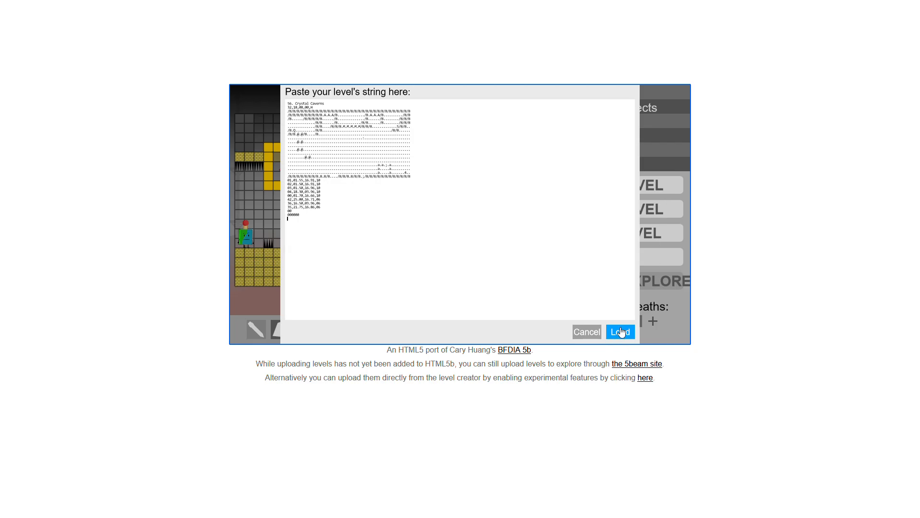
click(620, 331)
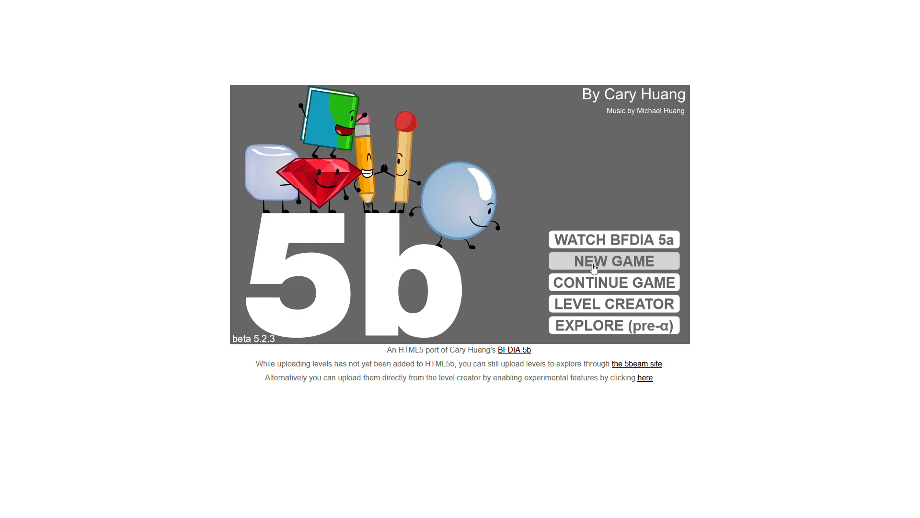
click(613, 261)
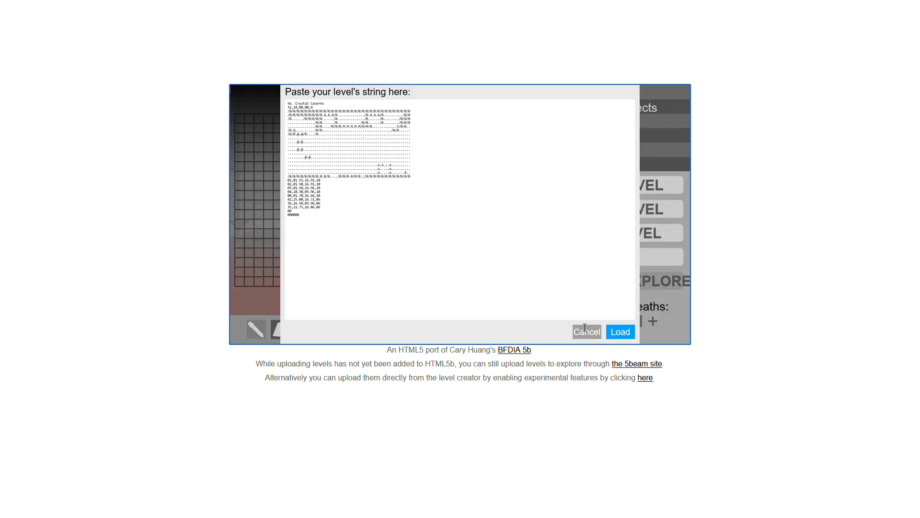
click(621, 331)
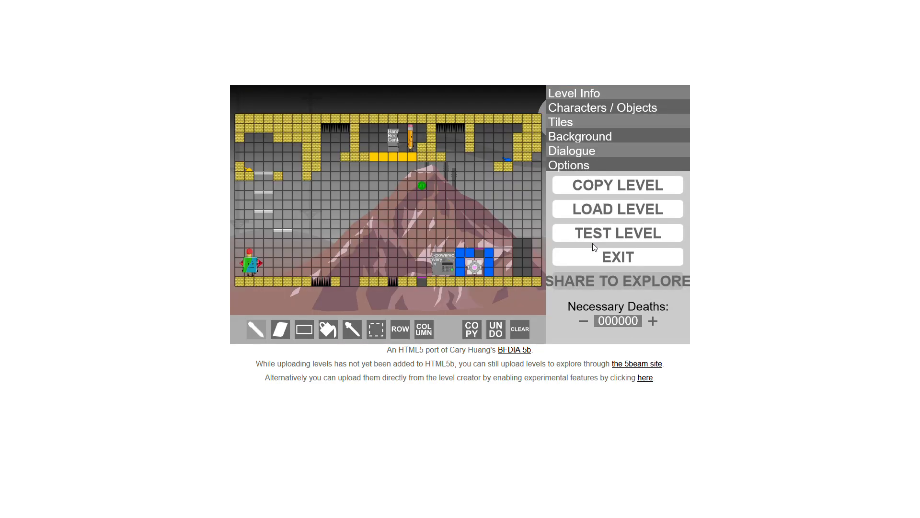
Test-play the cave level, then load the Blazing Volcano string and start testing it.
click(617, 232)
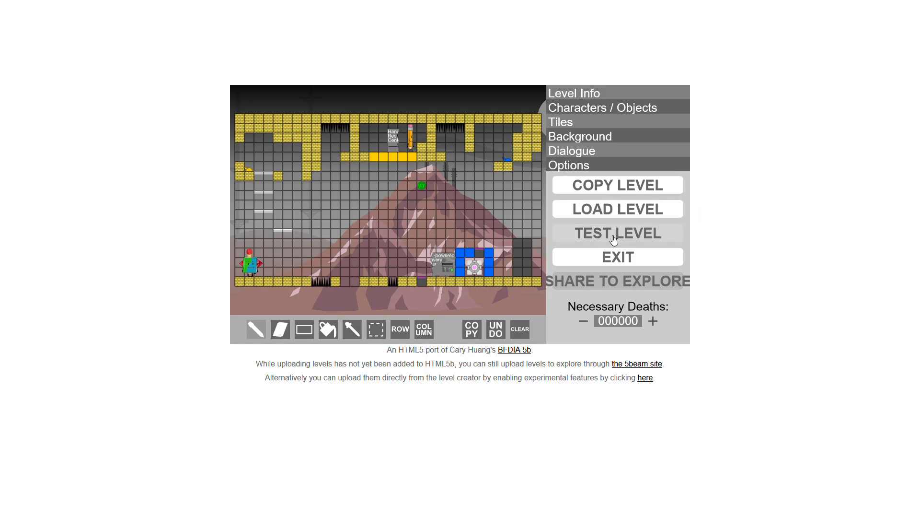
click(617, 208)
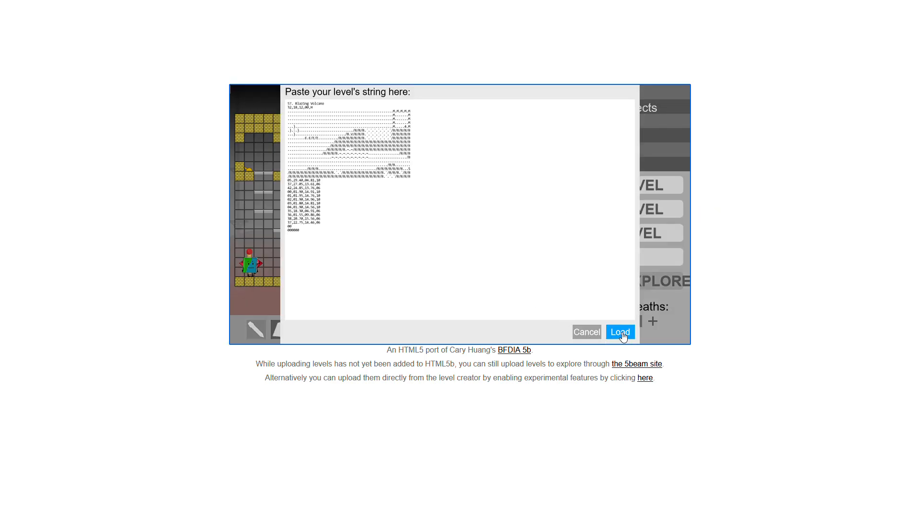
click(621, 333)
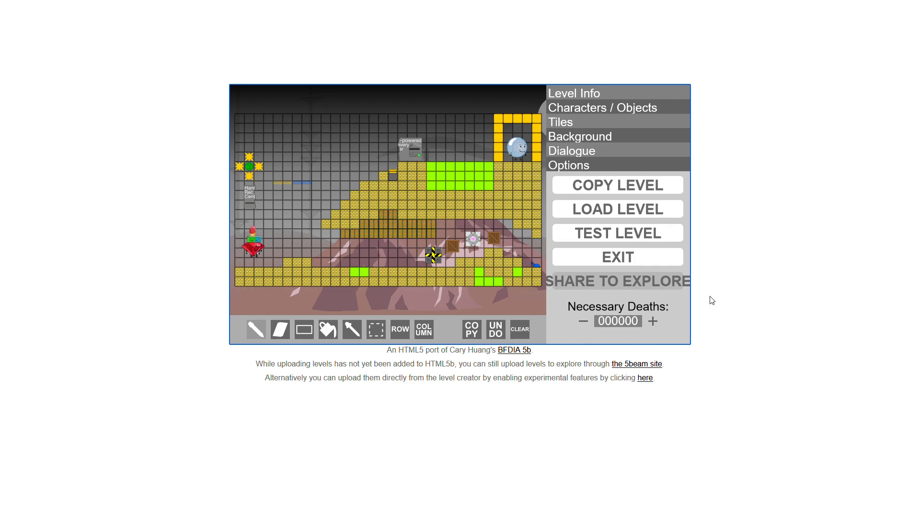
click(616, 232)
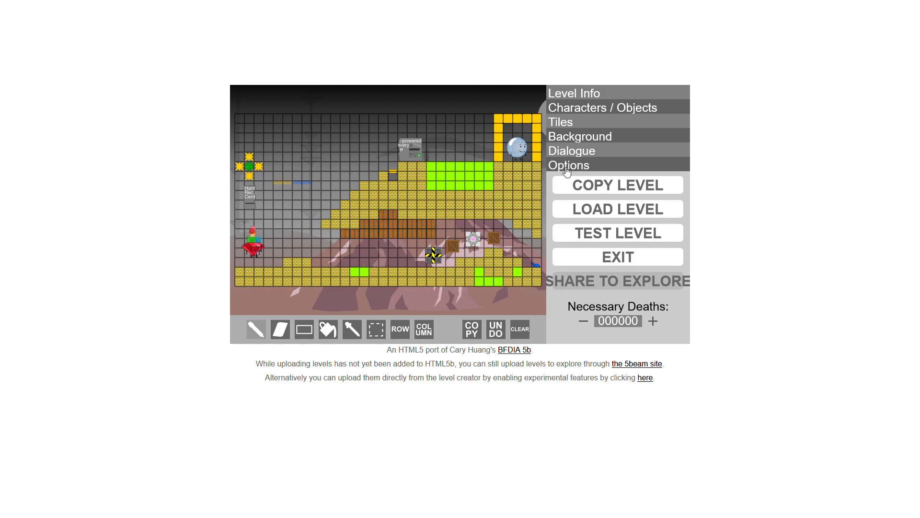
Load the pasted string for level 58, Helpers, into the level creator.
click(616, 208)
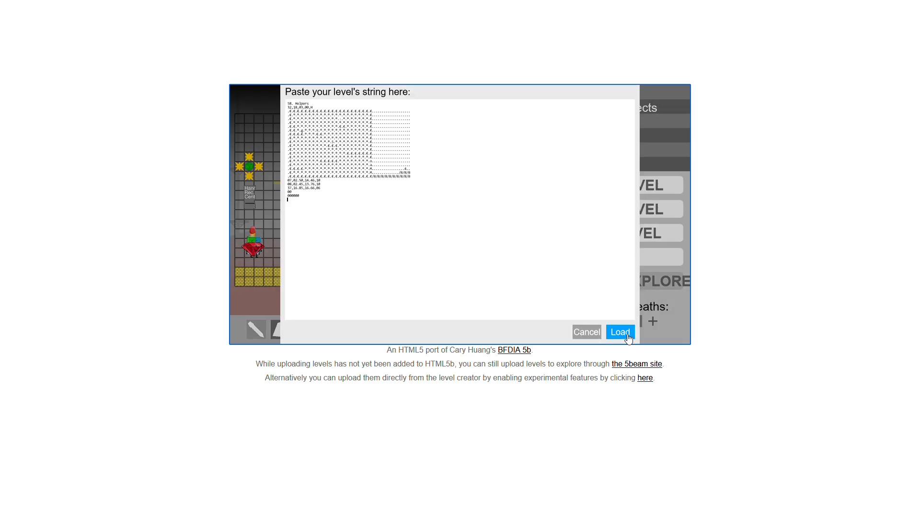
click(620, 331)
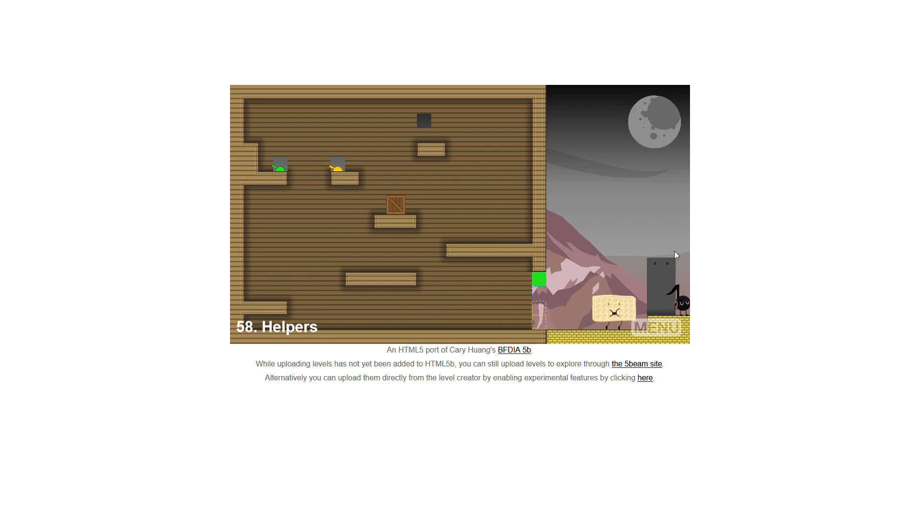
Leave the Helpers play session and bring up the Load Level dialog for the next string.
click(658, 327)
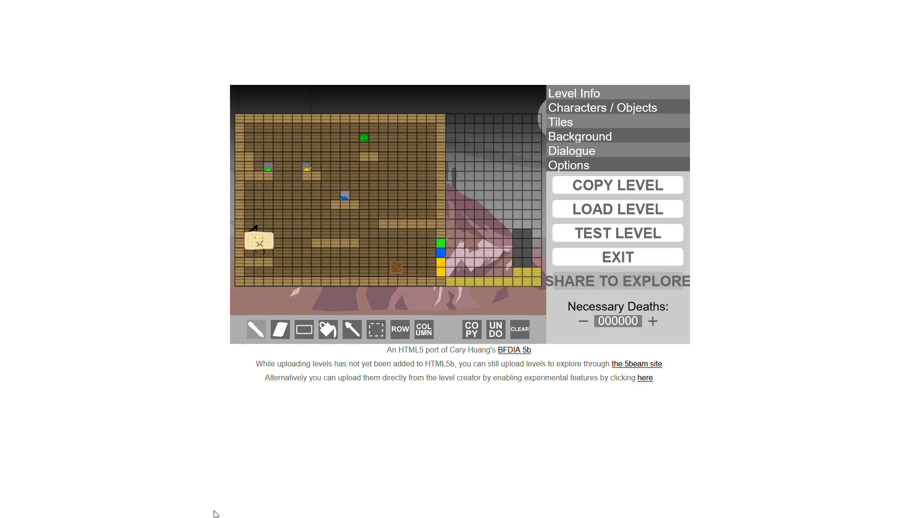
mouse_move(6, 175)
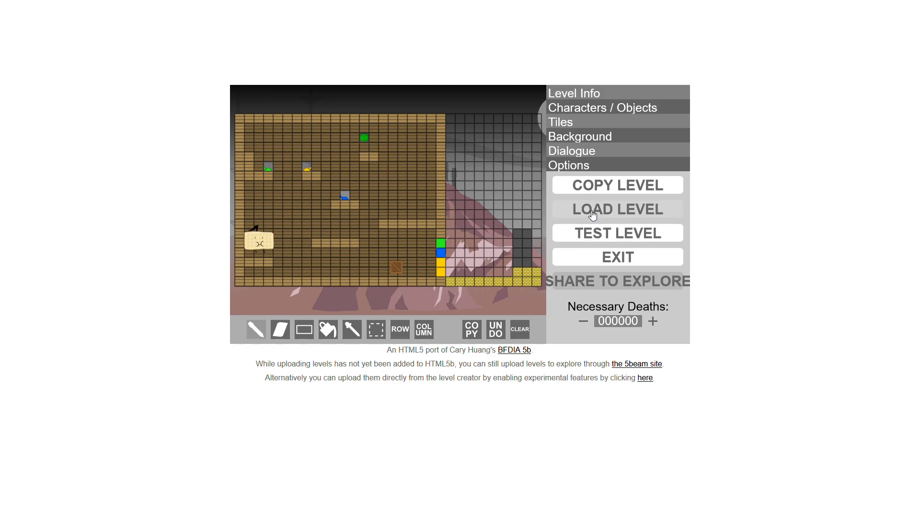
click(616, 209)
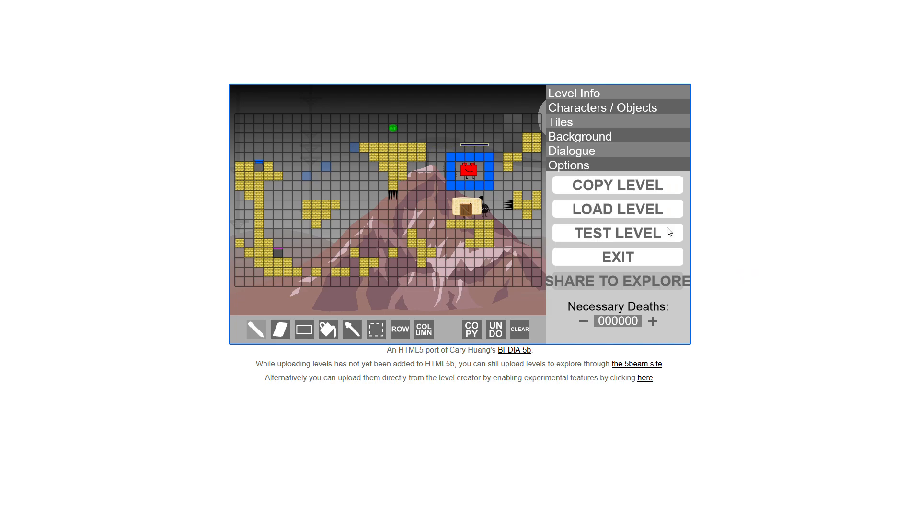
Test-play level 59, Skyward Summit, then return to the creator.
click(617, 232)
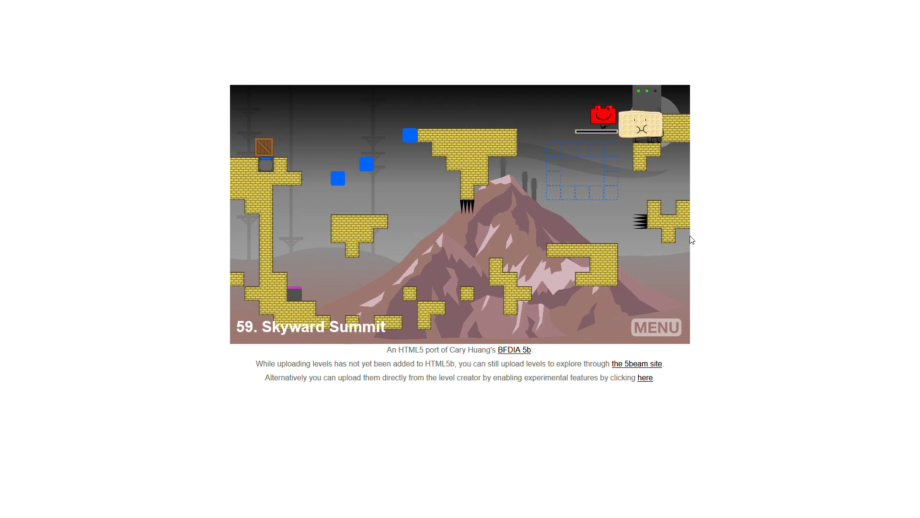
click(654, 327)
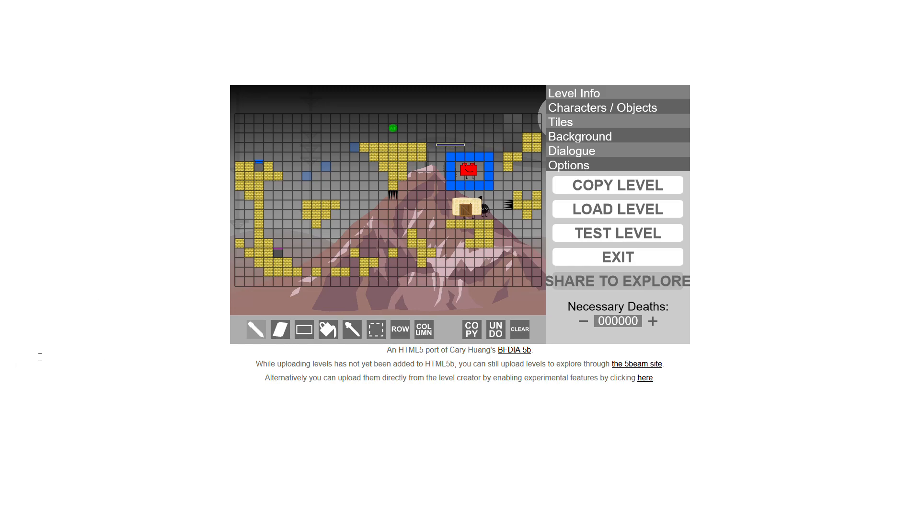
mouse_move(11, 97)
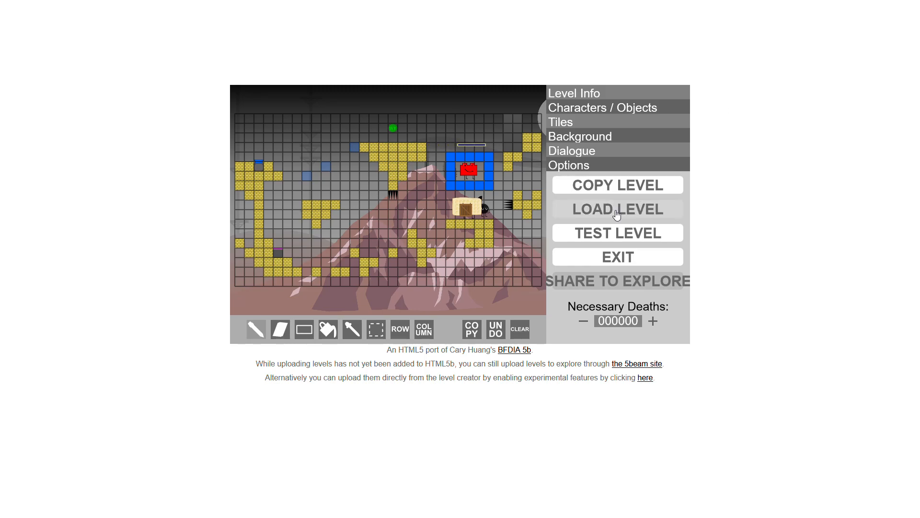
Load the mostly tile-filled level with a narrow bottom corridor and start testing it.
click(616, 209)
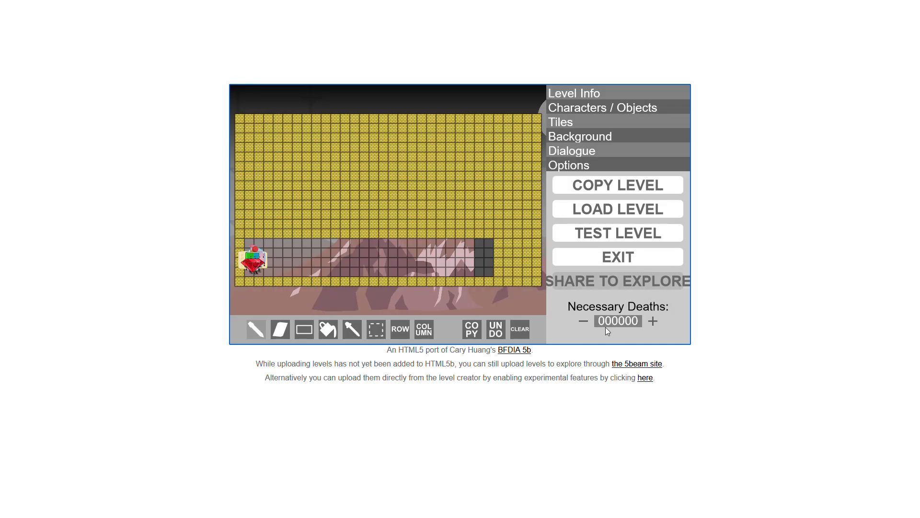
click(617, 232)
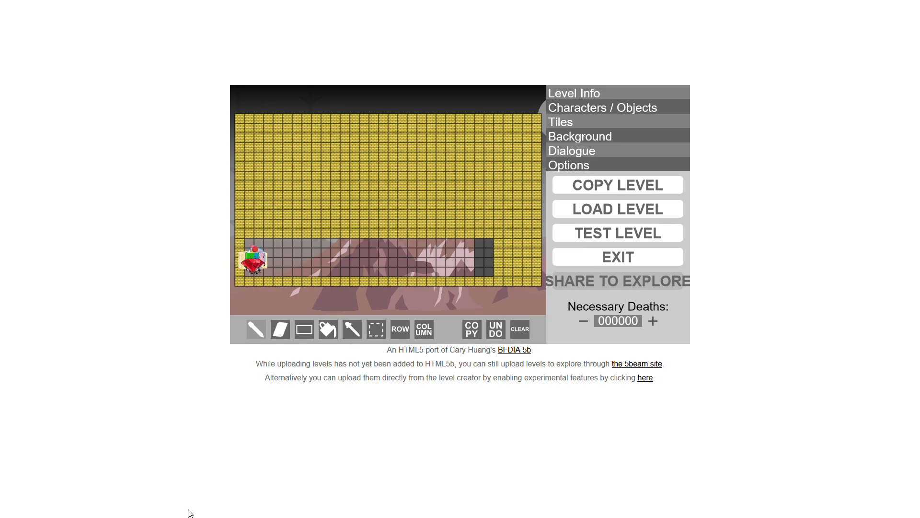
mouse_move(65, 438)
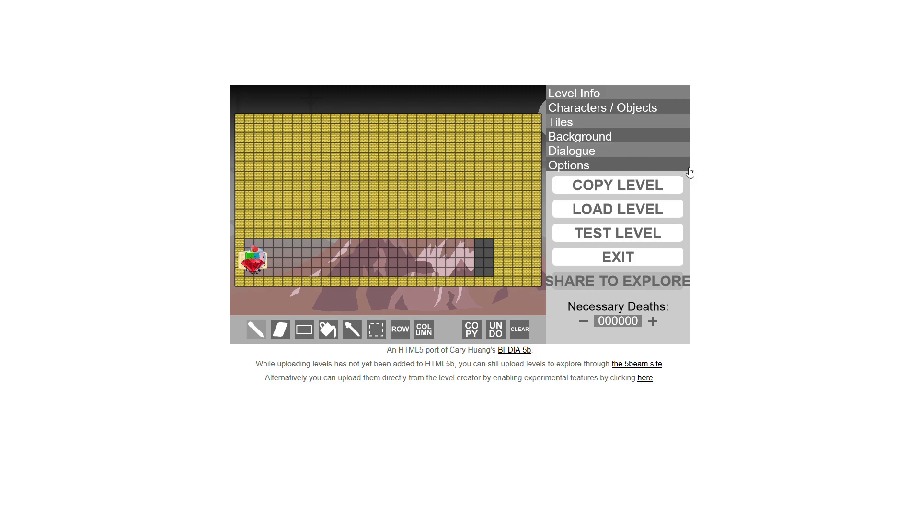
mouse_move(617, 208)
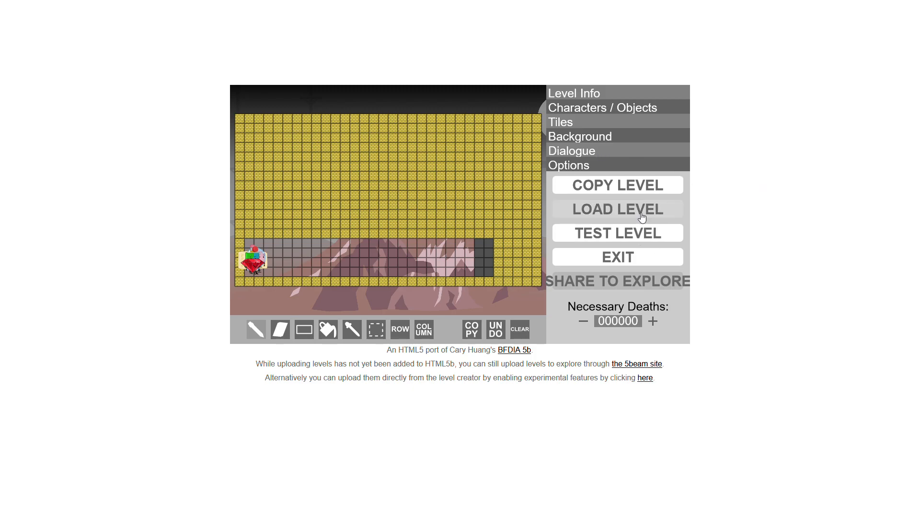
Load Ancient Ruins, test-play it as level 61, then return to the editor.
click(616, 208)
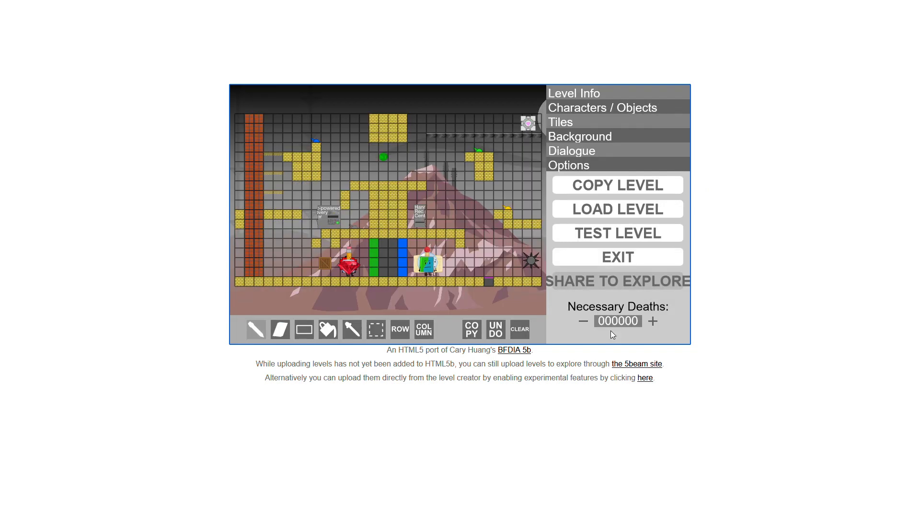
click(617, 232)
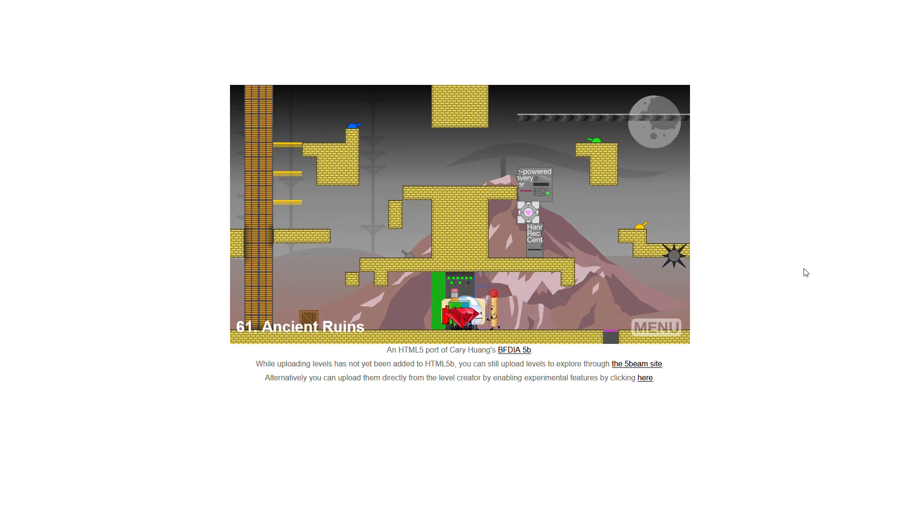
click(658, 327)
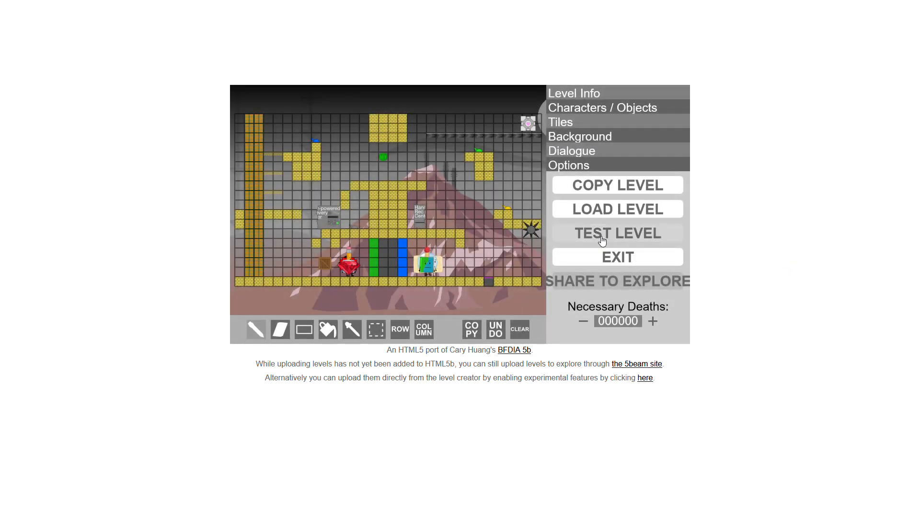